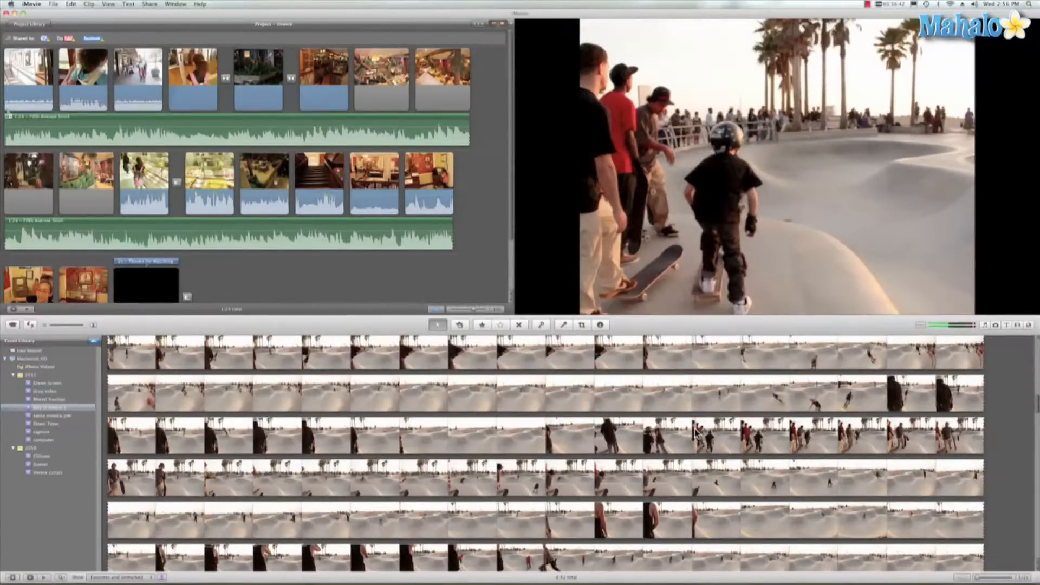
Step: Select the range of skatepark footage showing the group of skaters across two filmstrip rows
click(783, 437)
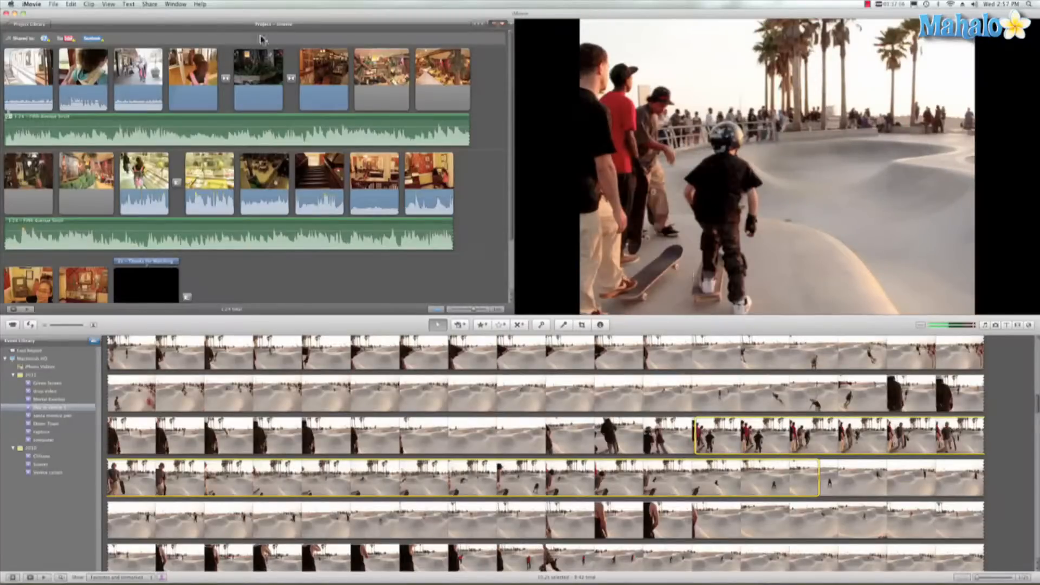
click(36, 4)
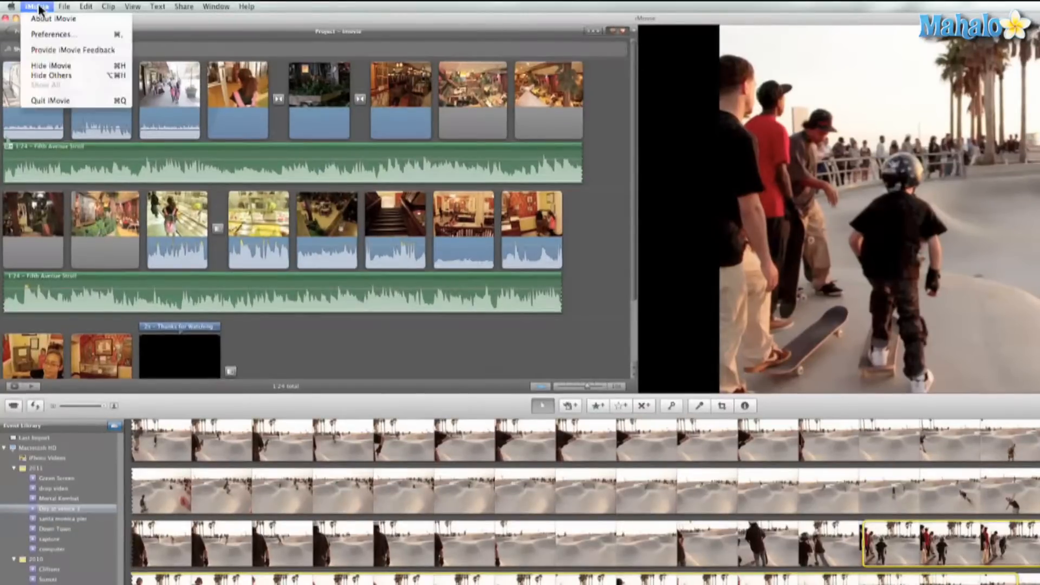
click(53, 33)
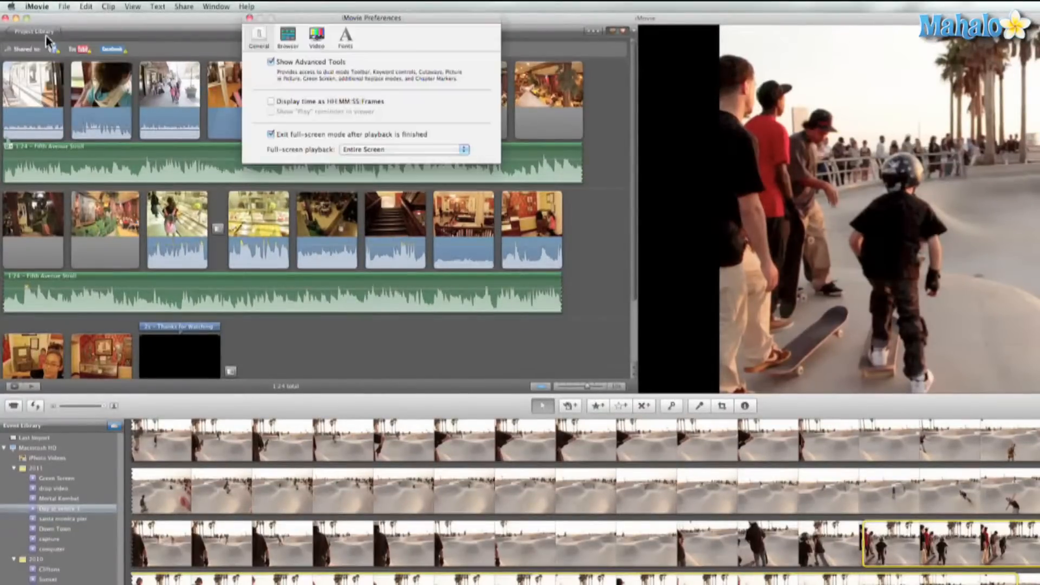
mouse_move(321, 74)
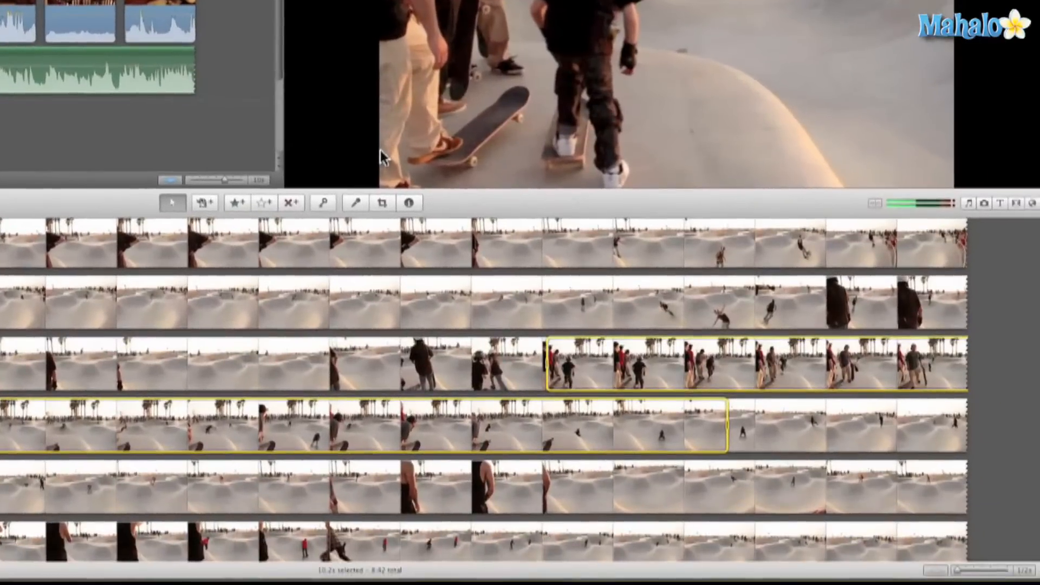
key(f)
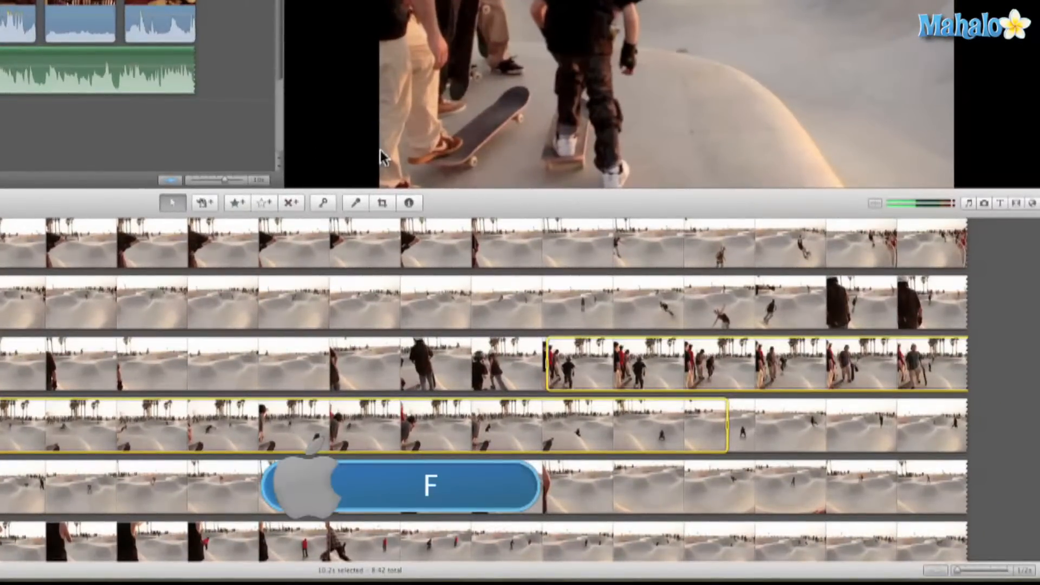
mouse_move(584, 365)
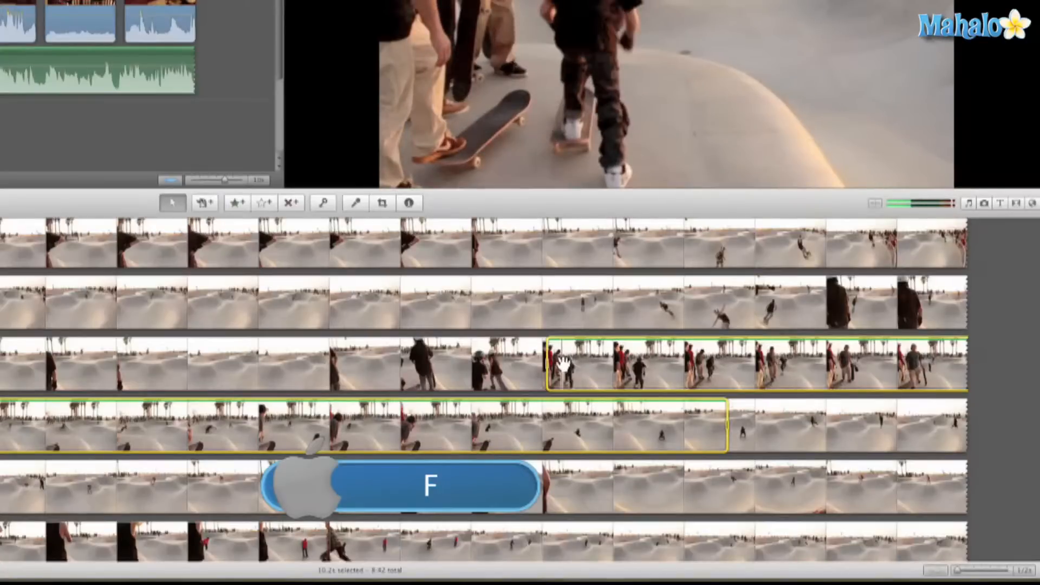
key(f)
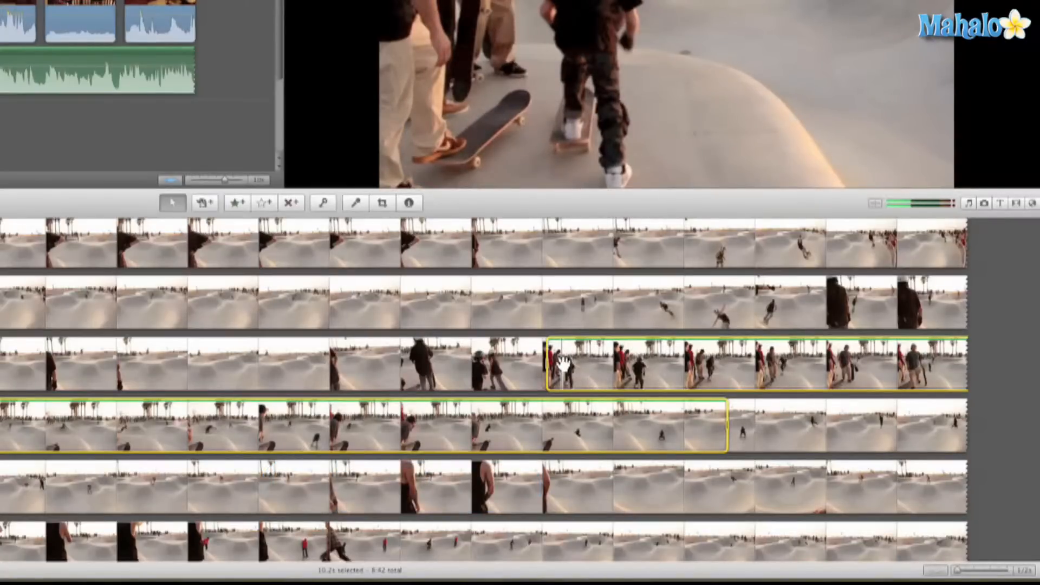
key(u)
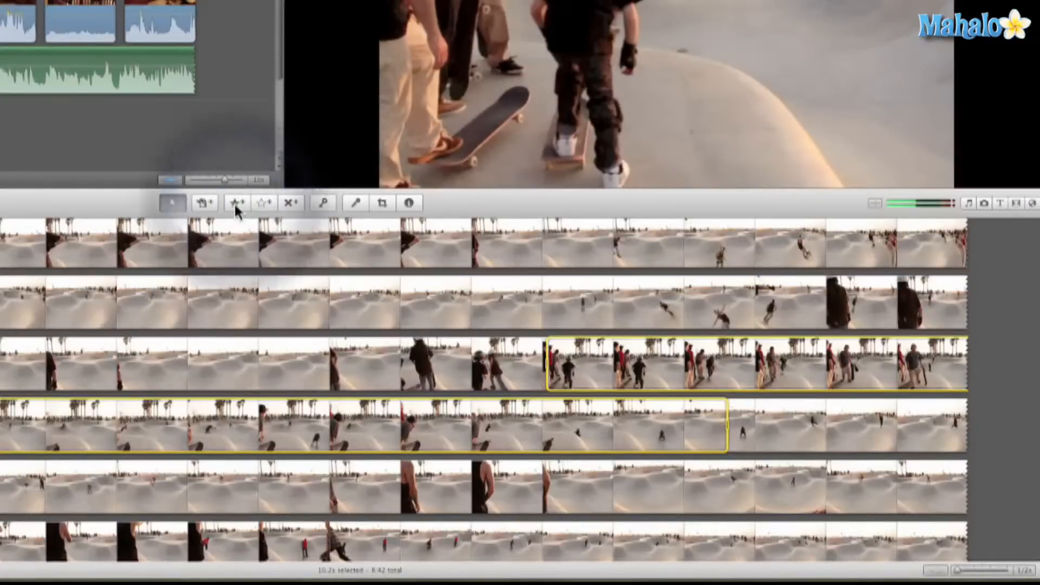
mouse_move(236, 203)
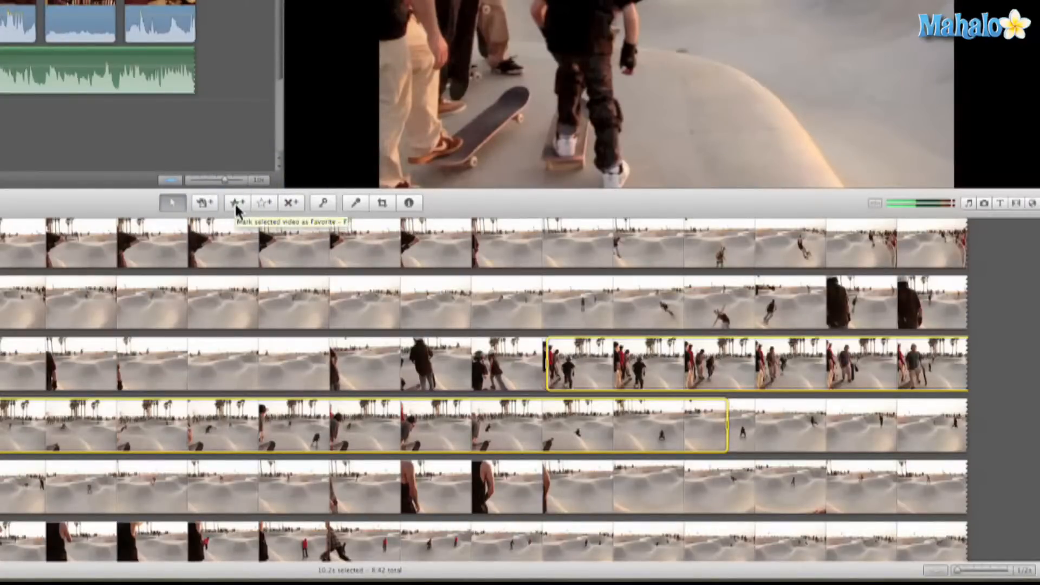
Step: Mark the selected skatepark stretch as a favorite, then flag footage as rejected
click(236, 203)
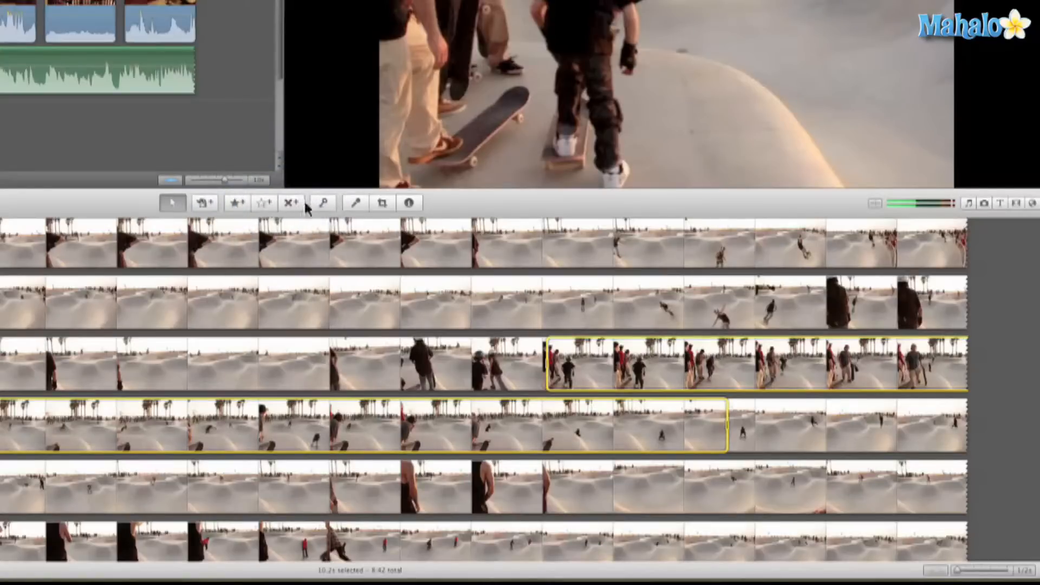
mouse_move(292, 204)
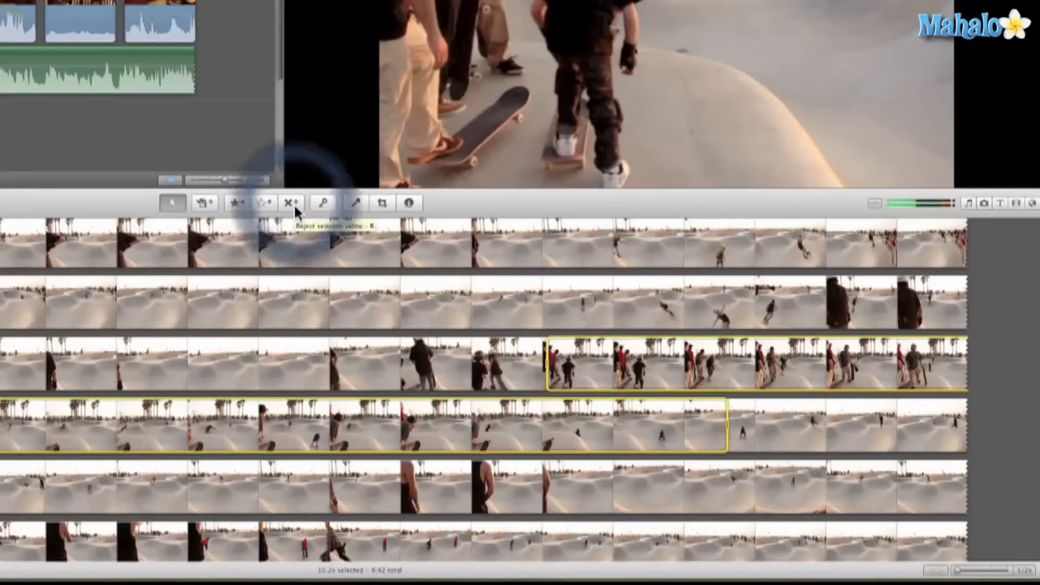
click(290, 203)
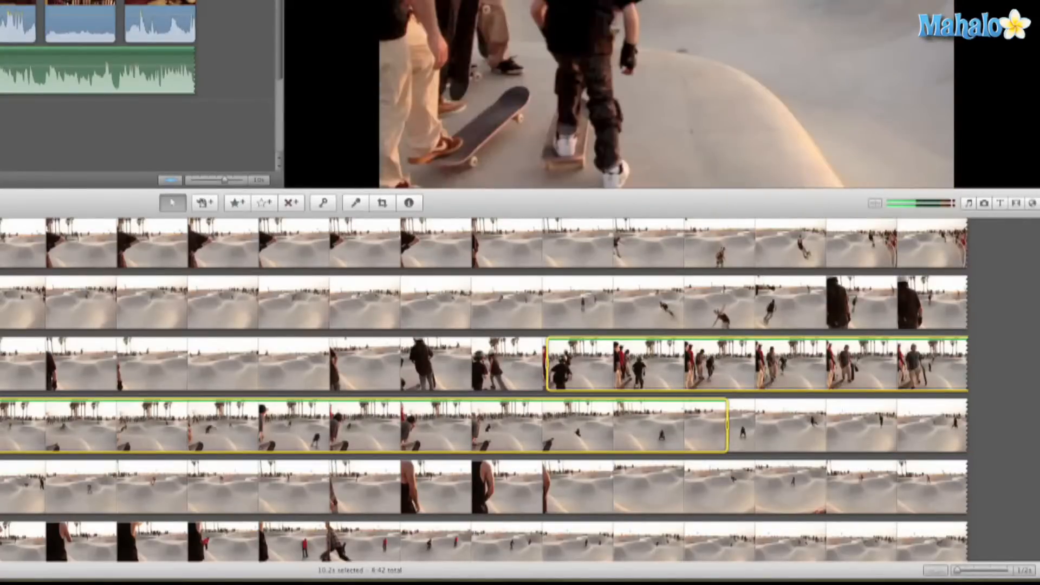
key(r)
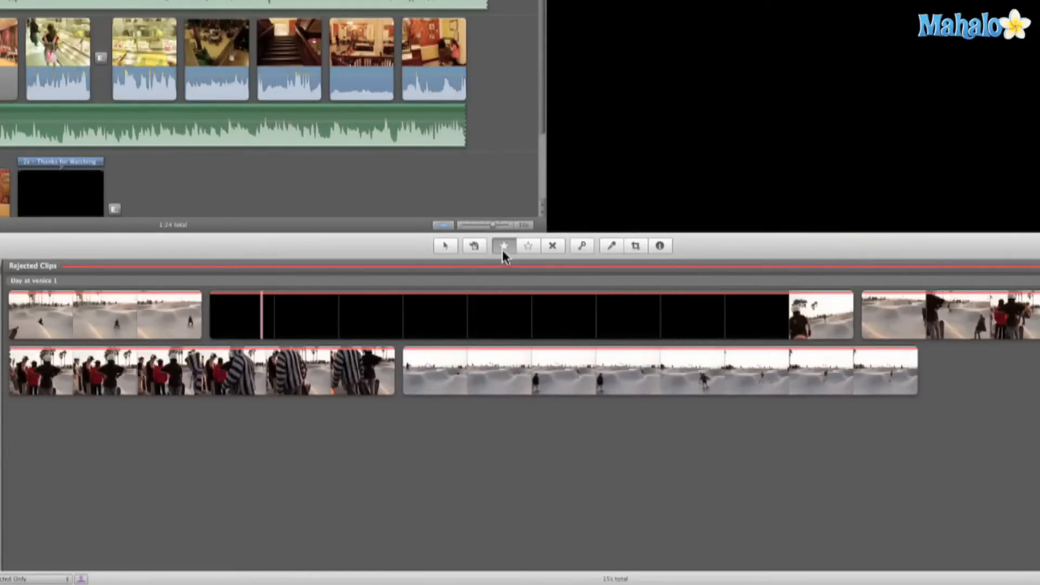
mouse_move(503, 246)
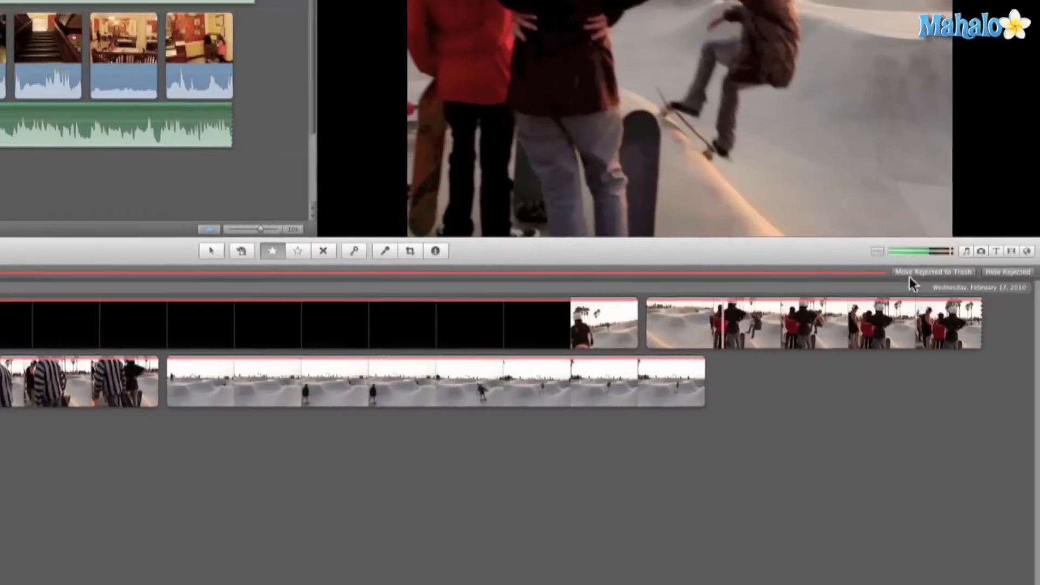
click(932, 272)
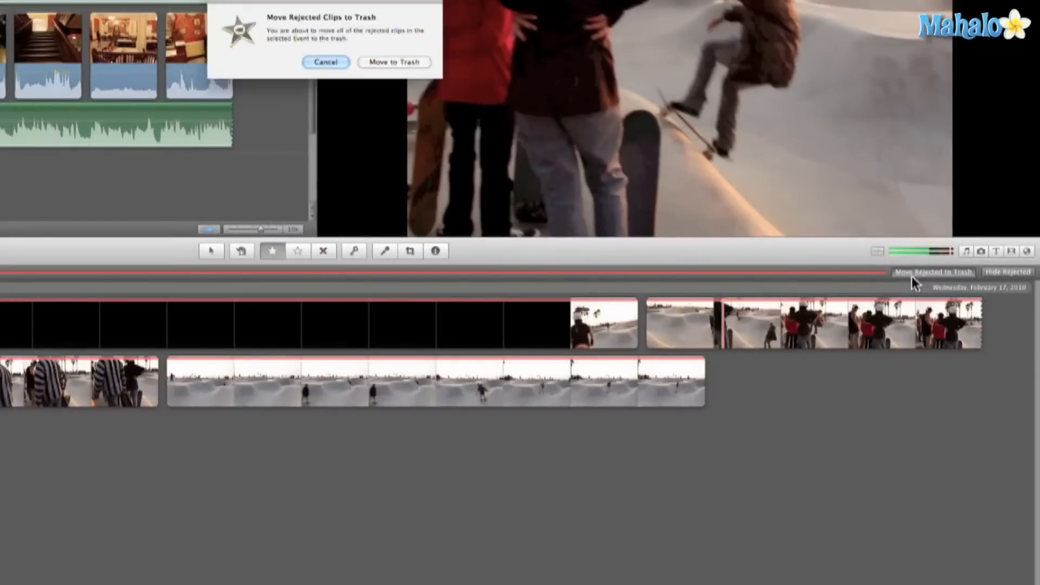
mouse_move(358, 93)
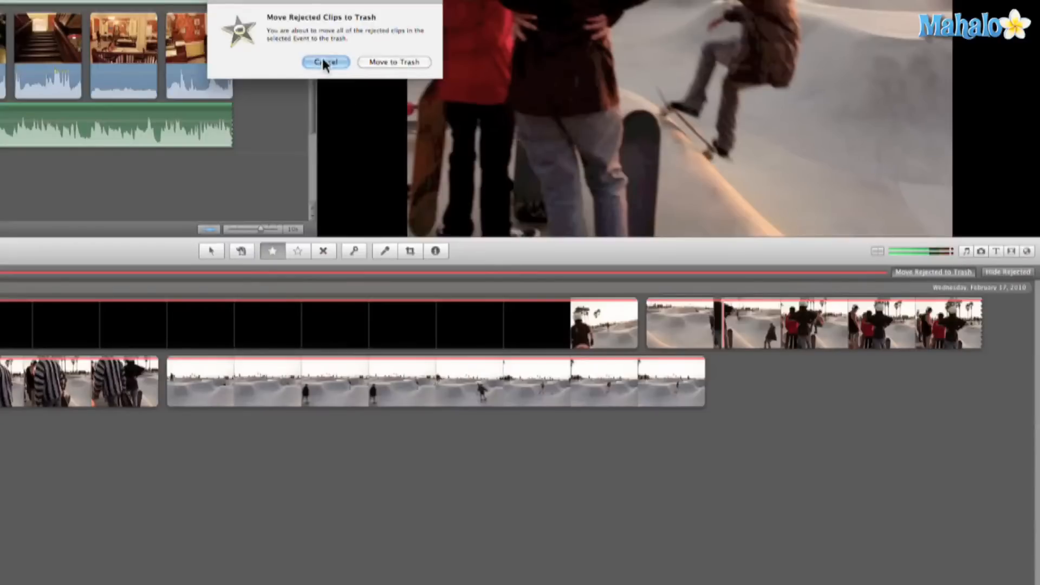
click(325, 62)
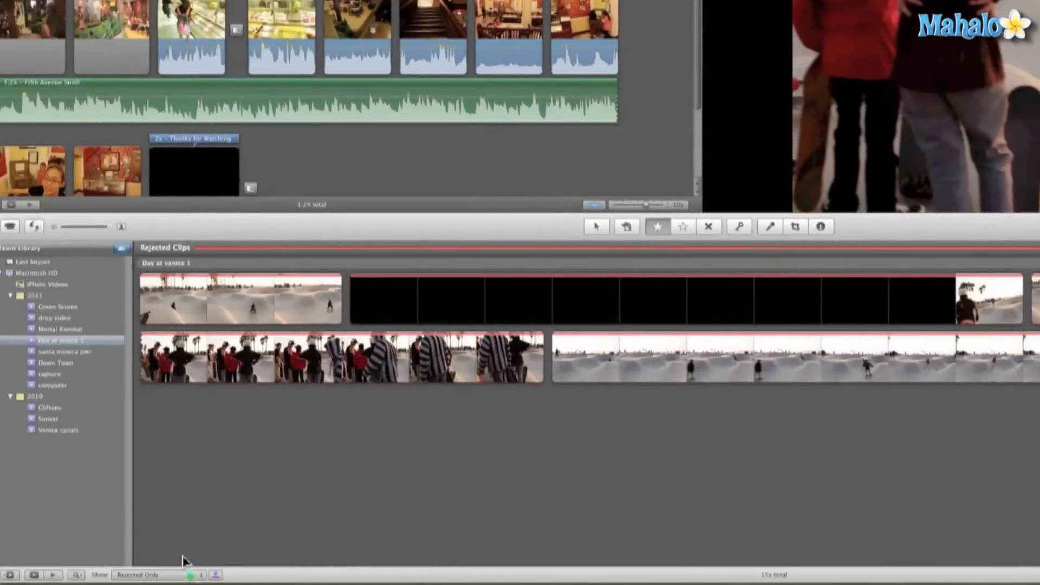
Step: Set the Event Browser's Show filter to Favorites Only for Day at venice 1
click(139, 575)
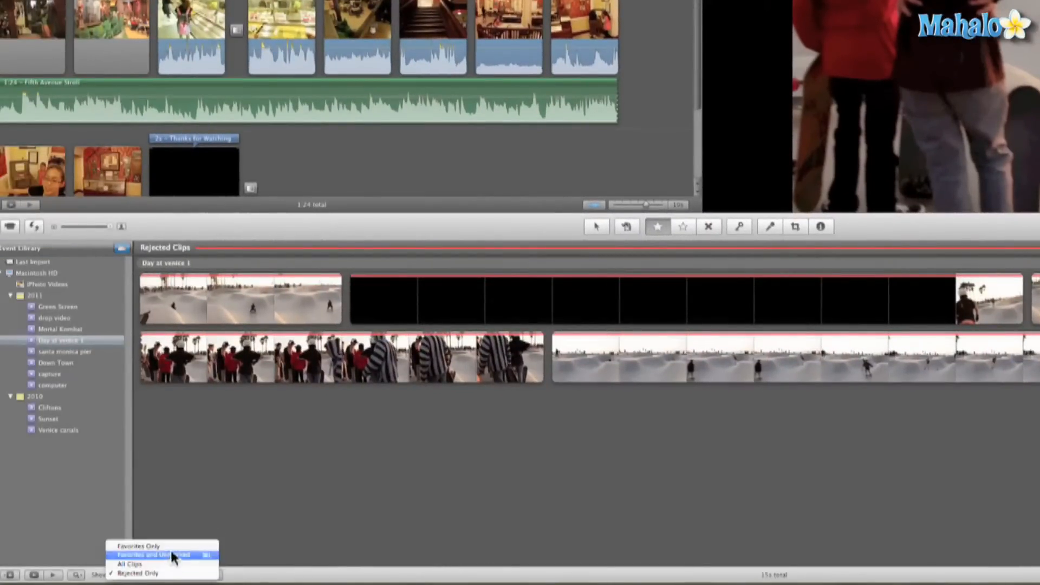
click(137, 546)
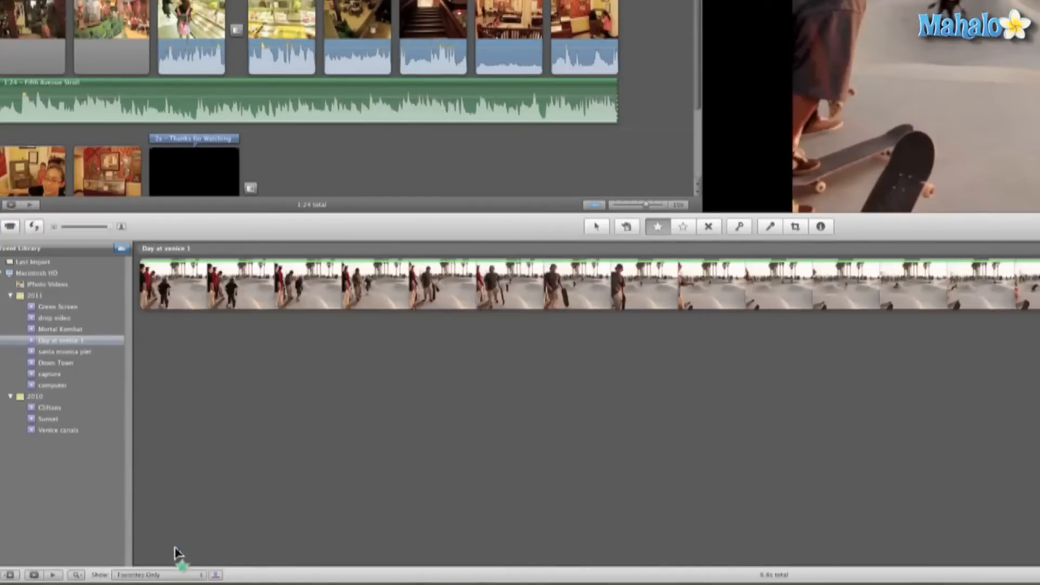